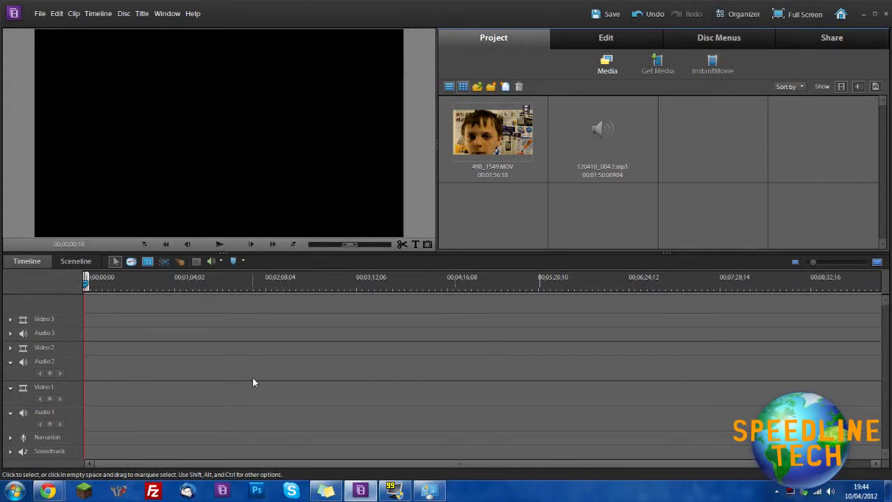
{"action": "mouse_move", "coordinate": [295, 276]}
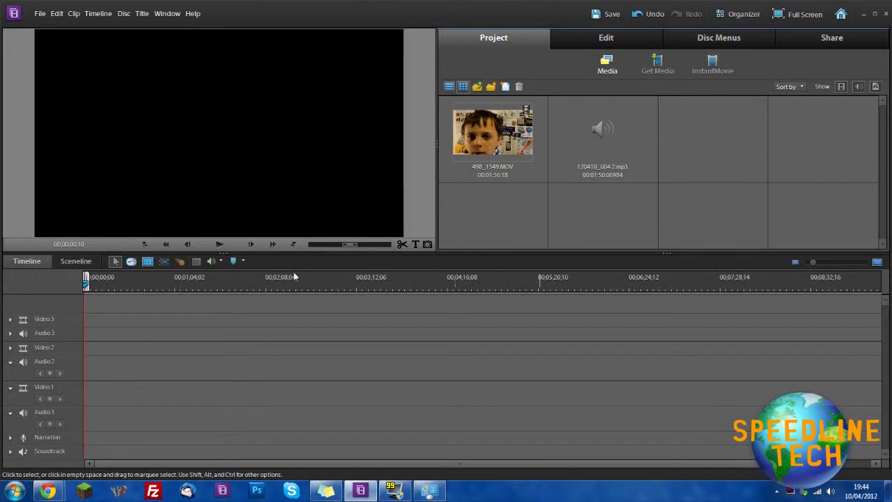
- Place the 498_1549.MOV video clip onto the timeline's Video 1 track
{"action": "left_click", "coordinate": [192, 14]}
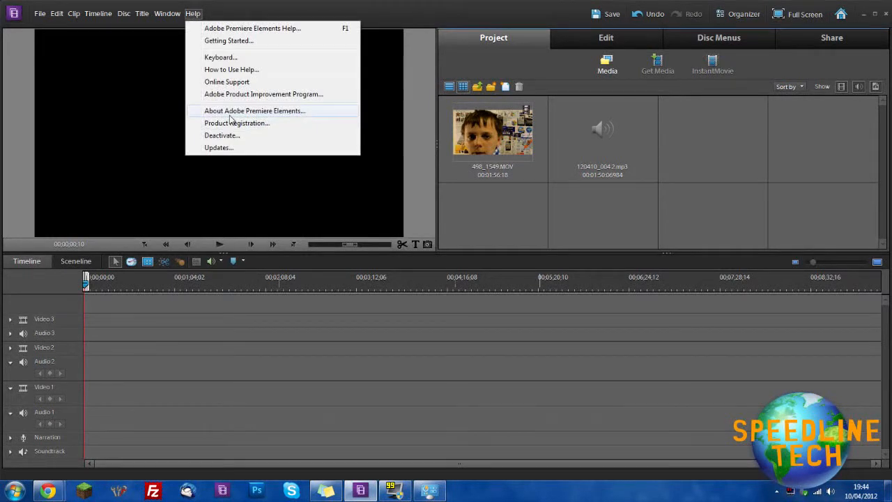
{"action": "left_click", "coordinate": [254, 110]}
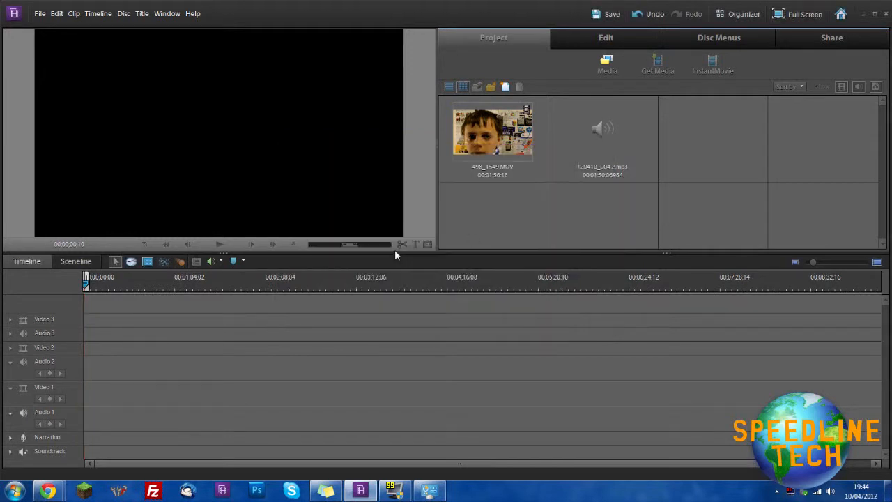
{"action": "left_click", "coordinate": [493, 133]}
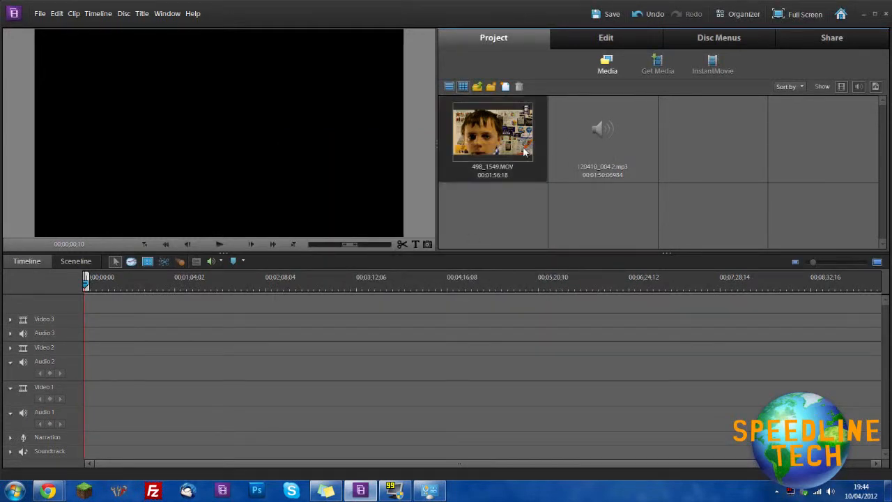
{"action": "left_click_drag", "start_coordinate": [492, 133], "coordinate": [398, 394]}
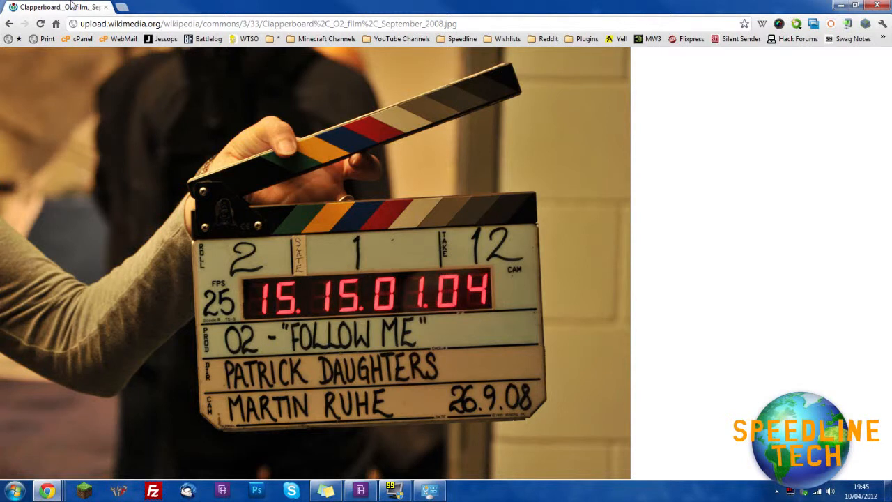
{"action": "mouse_move", "coordinate": [103, 5]}
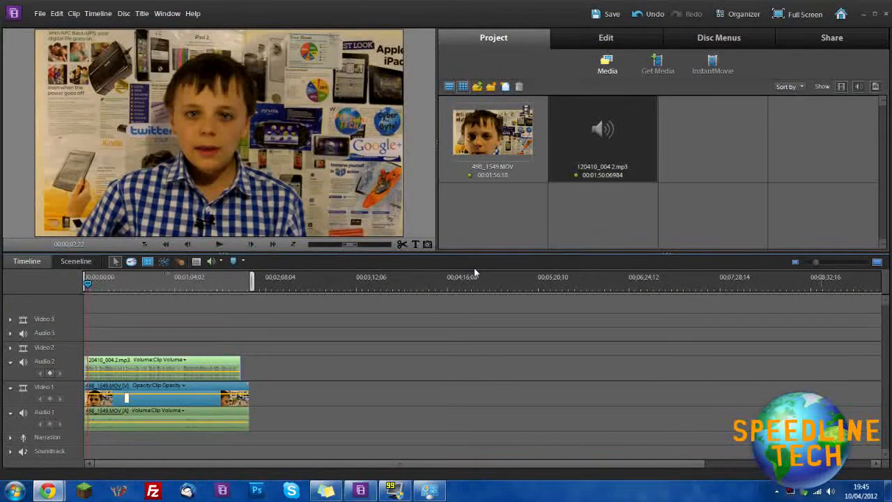
{"action": "mouse_move", "coordinate": [469, 238]}
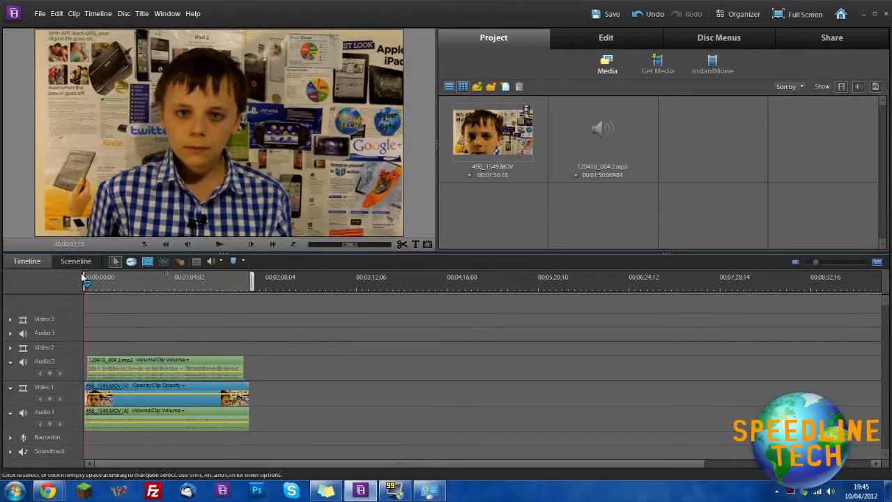
- Select the 498_1549.MOV camera clip on Video 1
{"action": "left_click", "coordinate": [166, 400]}
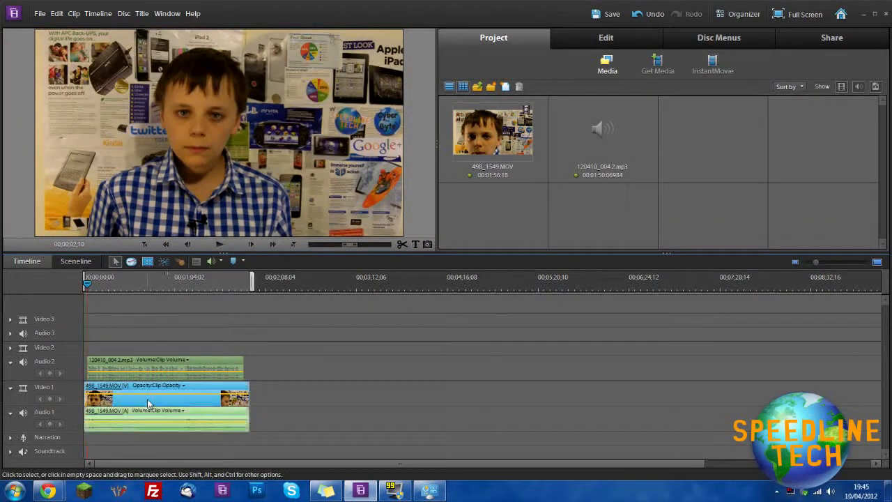
- Delete the MOV clip's camera audio and move the mp3 from Audio 2 to Audio 1
{"action": "right_click", "coordinate": [147, 403]}
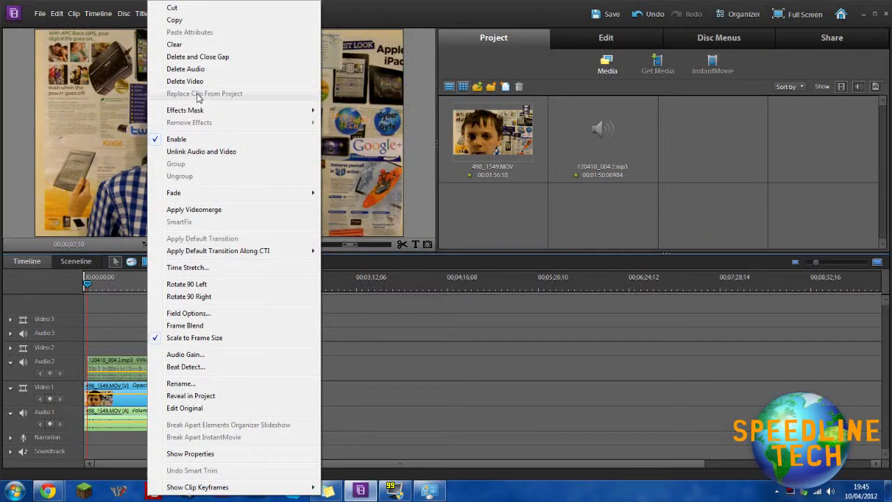
{"action": "left_click", "coordinate": [263, 418]}
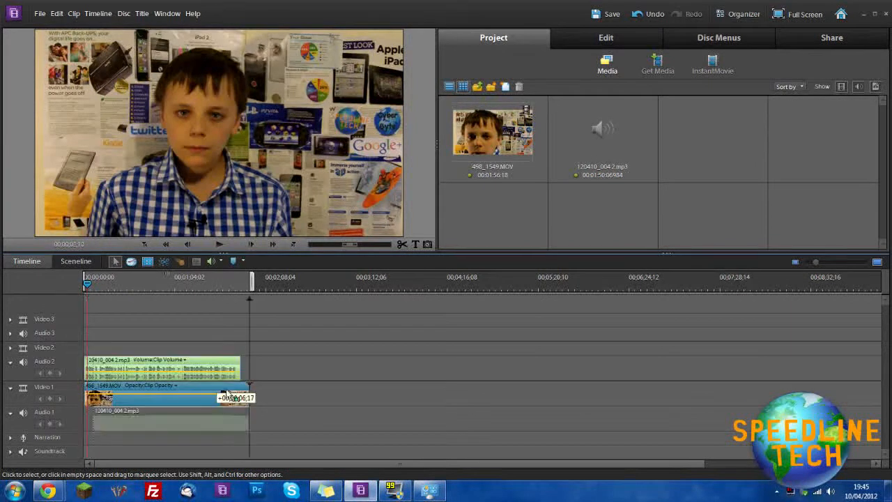
{"action": "left_click_drag", "start_coordinate": [160, 368], "coordinate": [160, 419]}
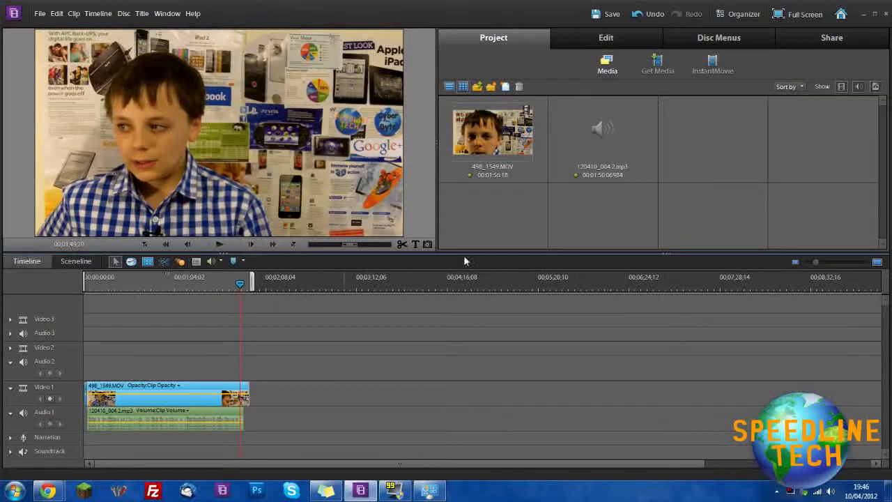
{"action": "mouse_move", "coordinate": [243, 413]}
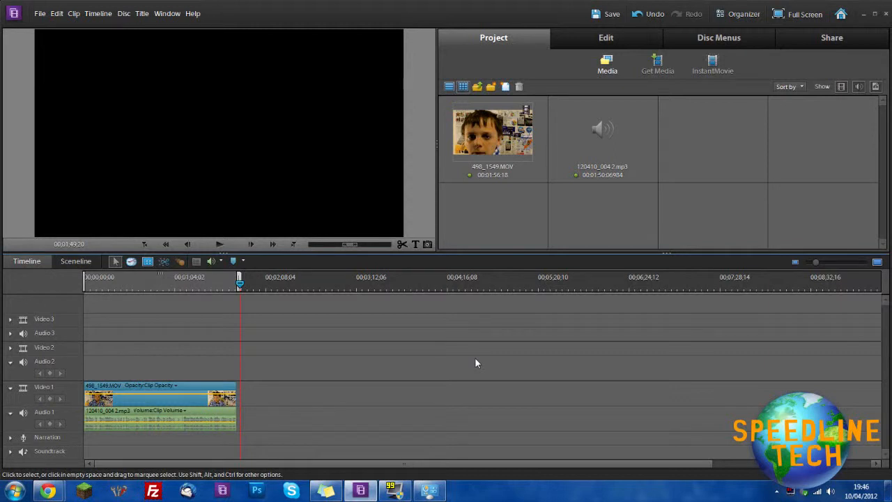
{"action": "mouse_move", "coordinate": [479, 318]}
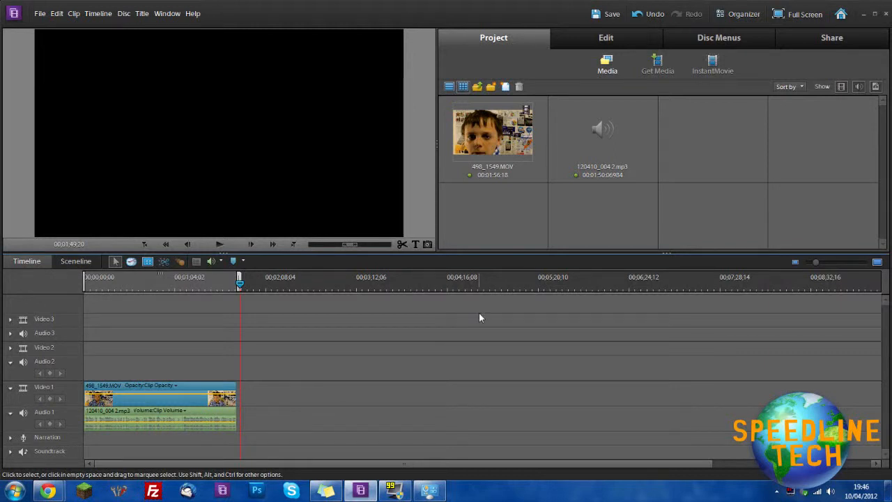